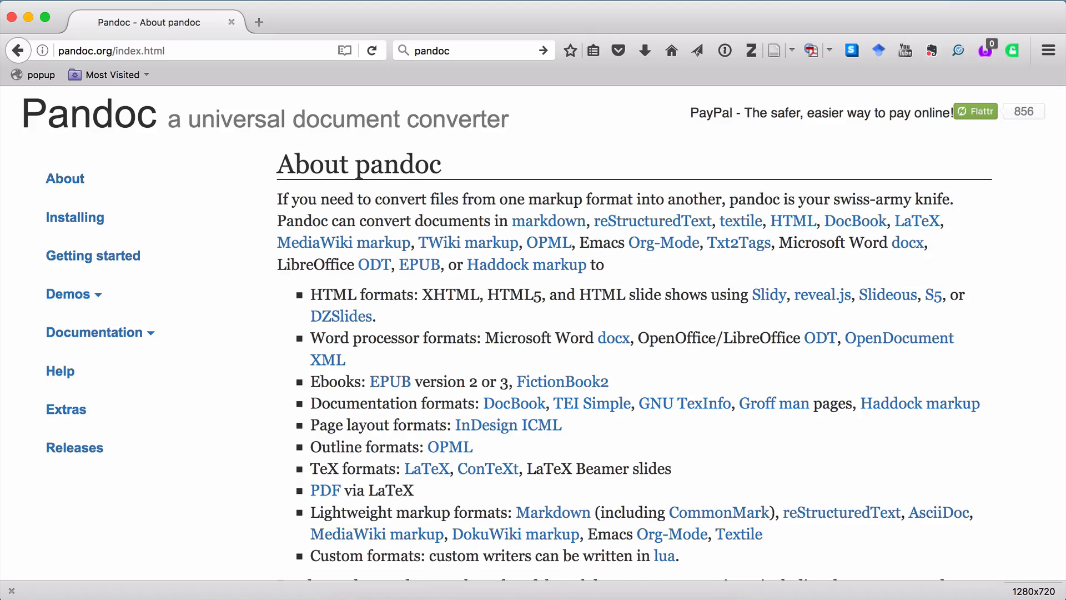
mouse_move(75, 293)
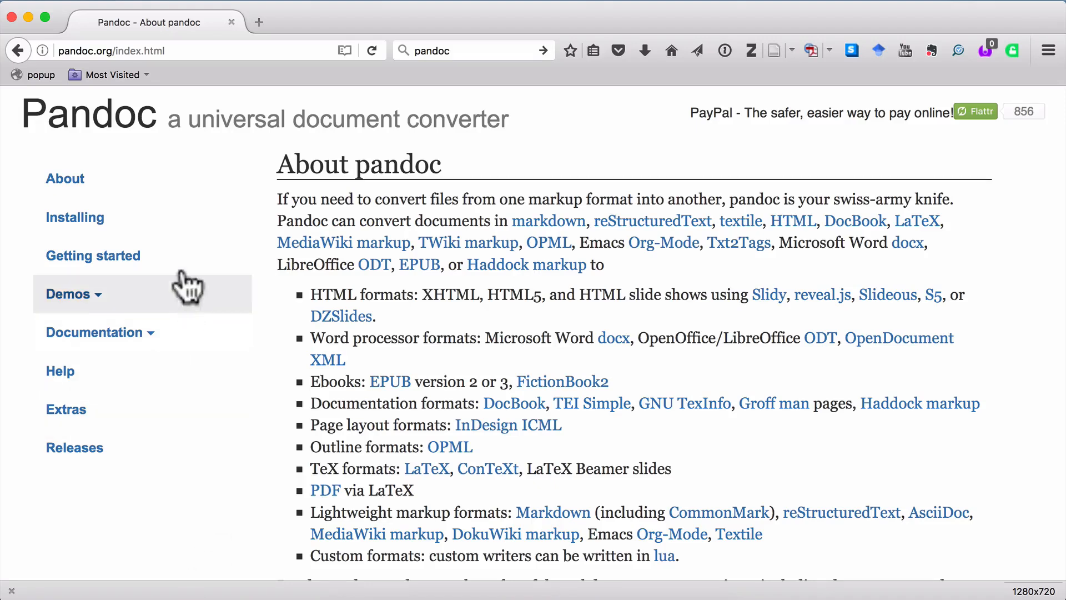
mouse_move(93, 255)
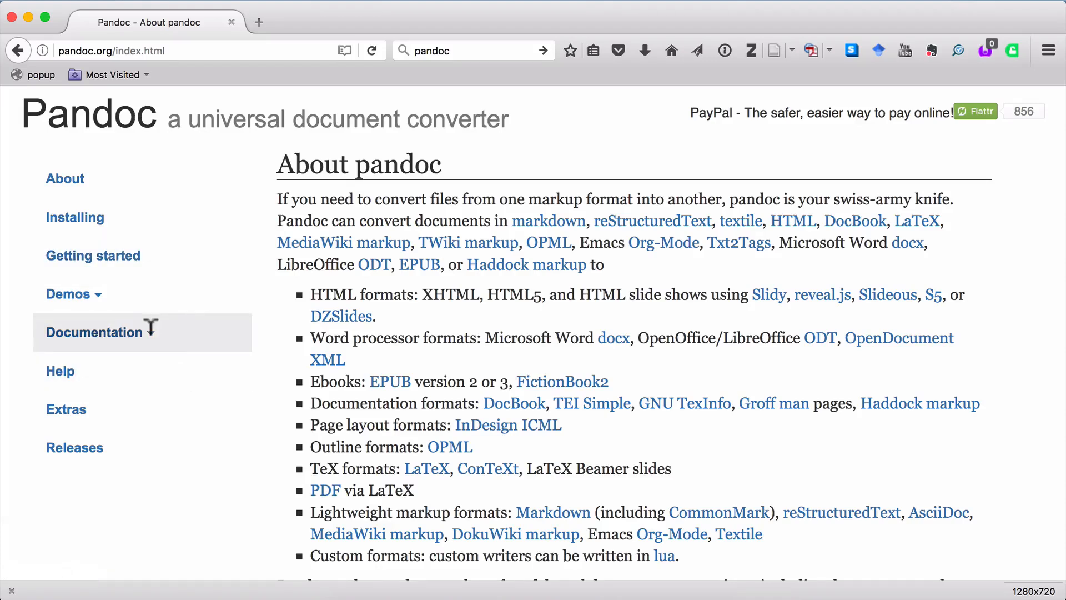
Expand the Documentation section on pandoc.org to reveal the User's Guide, FAQ, Press and API pages.
left_click(94, 332)
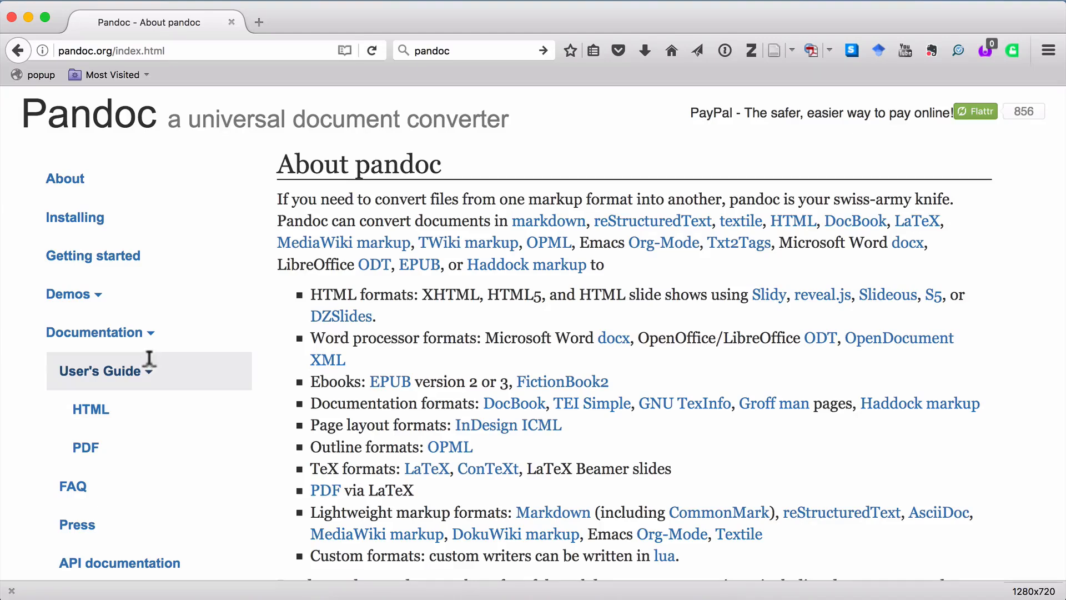
Go to the Installing page and follow the Mac OS X download link to the GitHub releases.
left_click(75, 216)
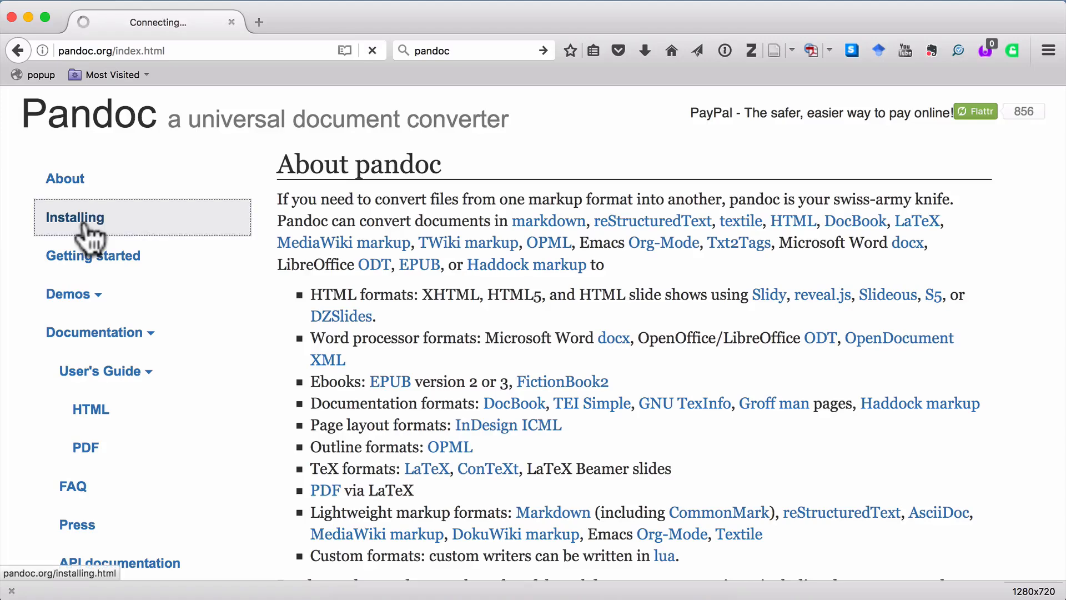
left_click(74, 217)
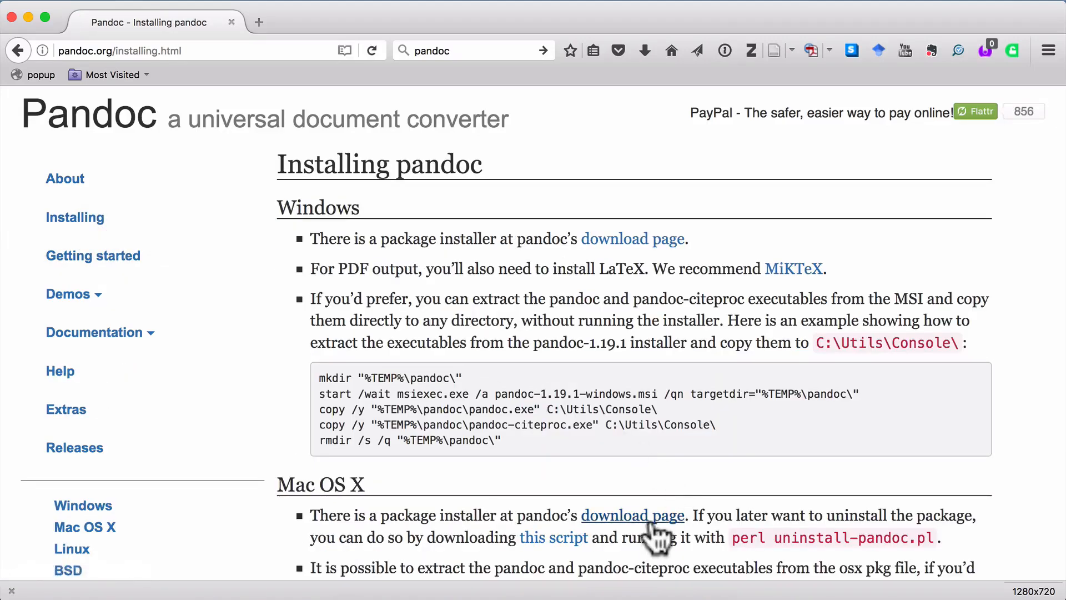
left_click(632, 515)
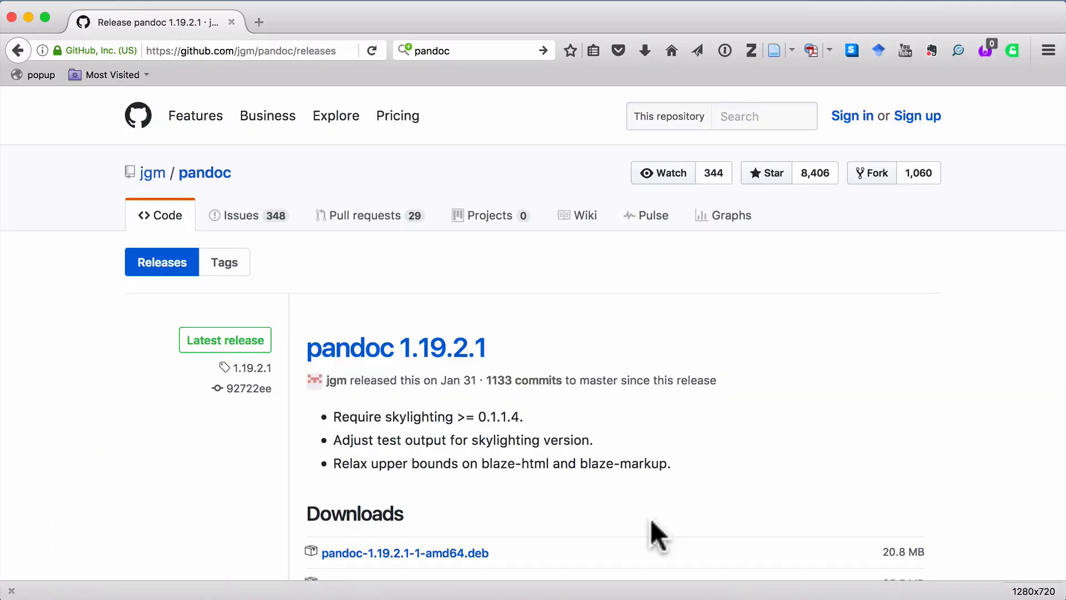
Download pandoc-1.19.2.1-osx.pkg from the release assets and save the file to disk.
scroll("down", 3)
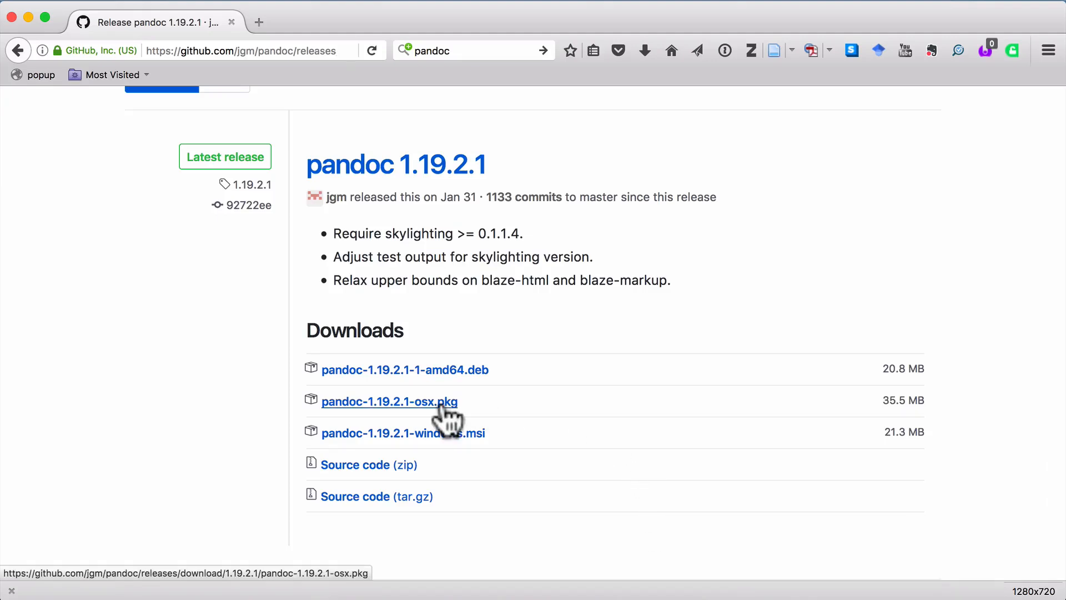
left_click(389, 401)
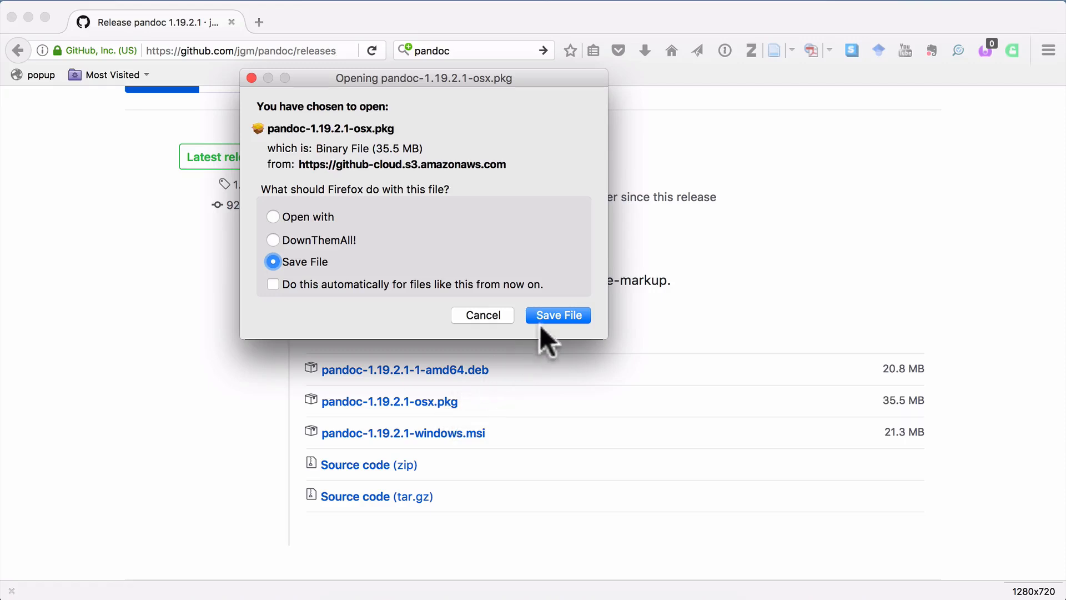
left_click(556, 314)
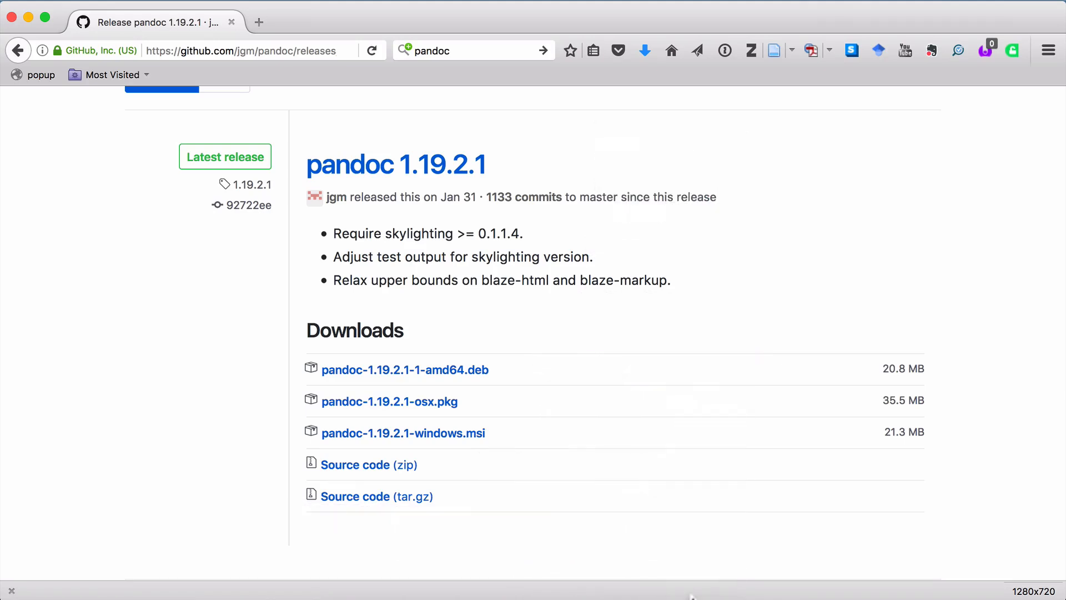
Launch the pandoc installer, accept the license and start a standard install for all users.
left_click(389, 401)
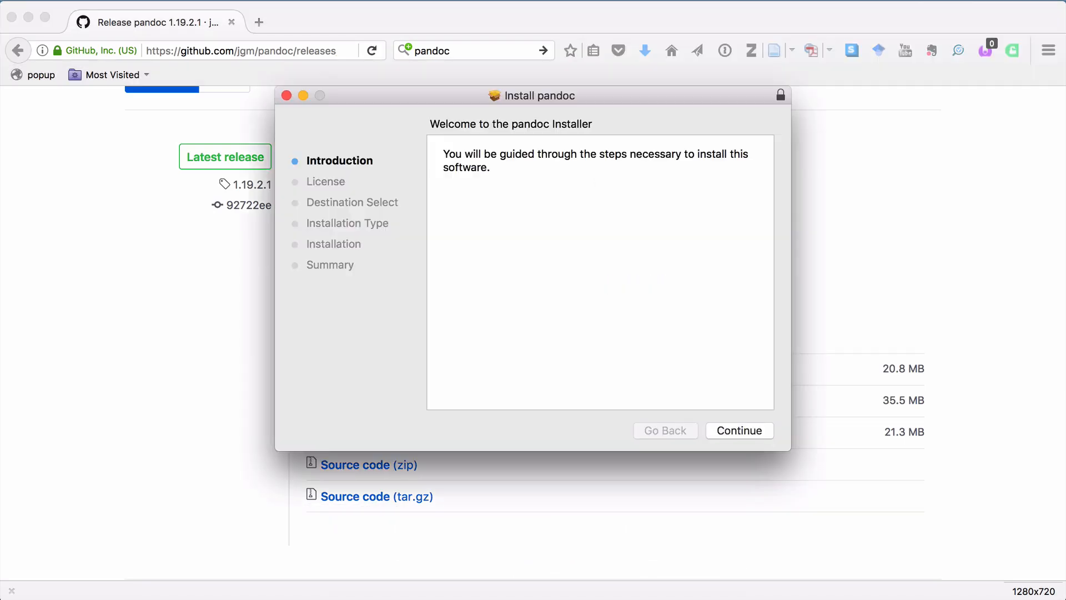
mouse_move(823, 457)
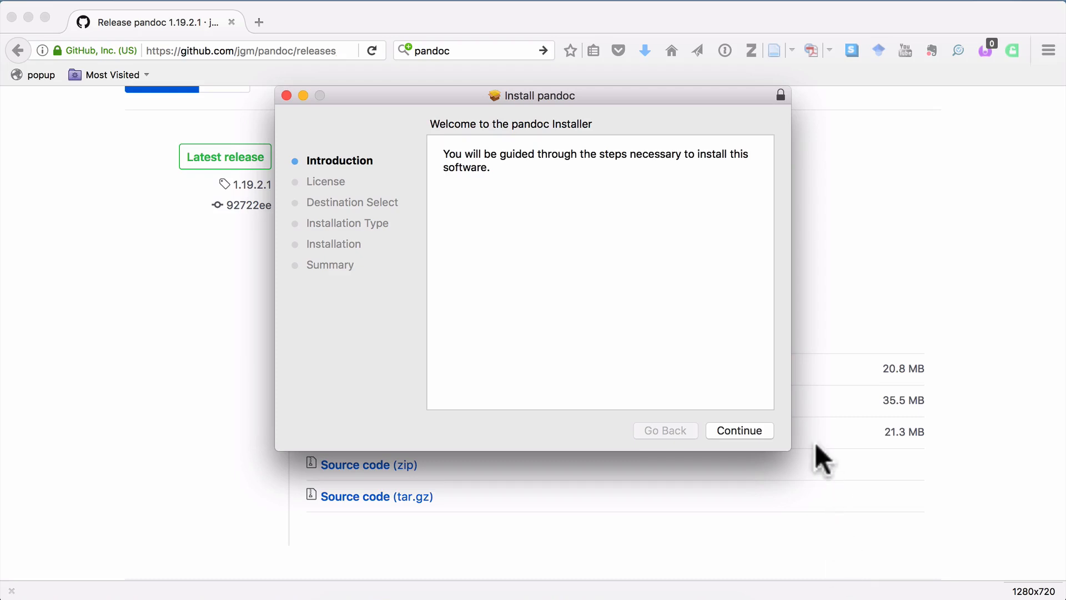
left_click(740, 431)
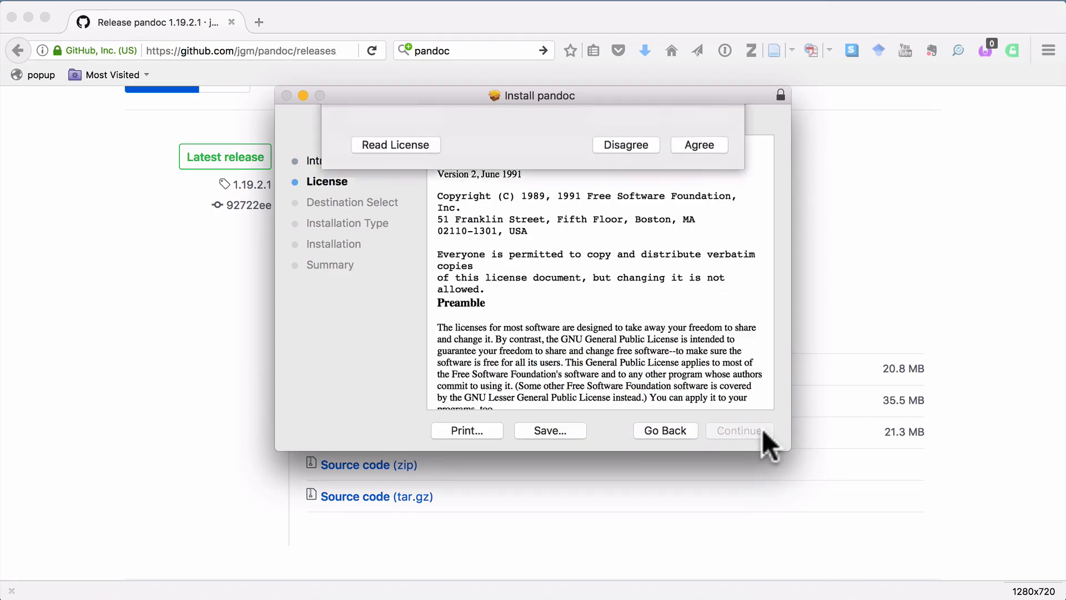
left_click(699, 144)
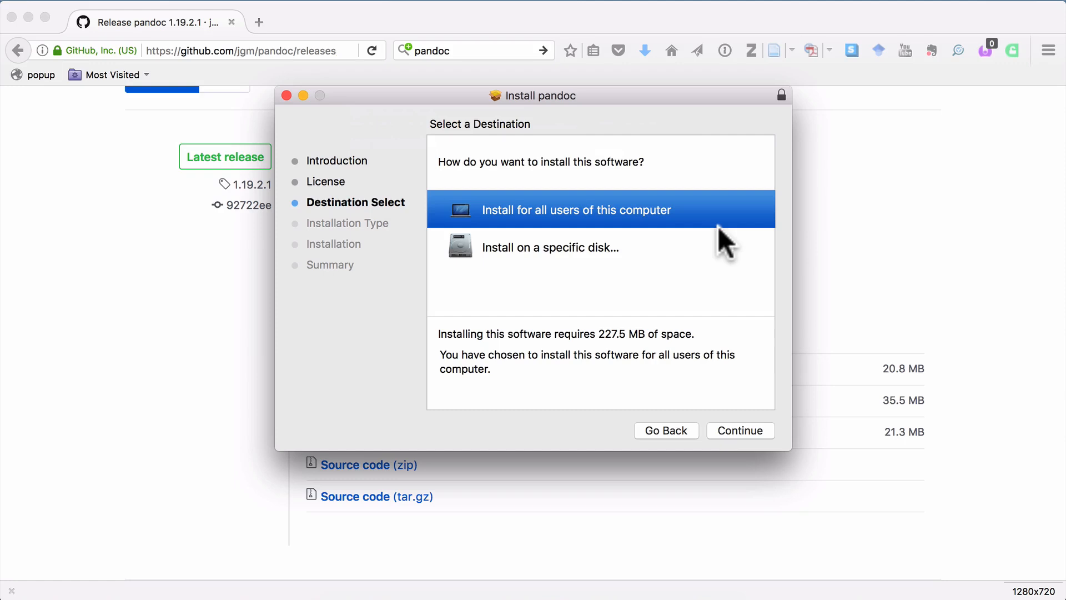
left_click(740, 431)
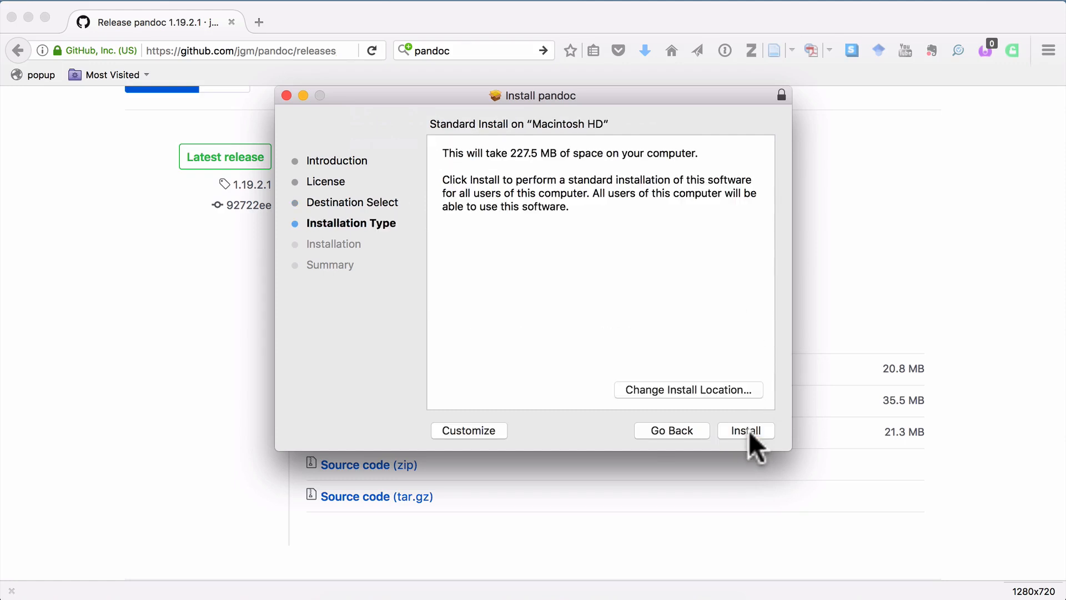
left_click(746, 430)
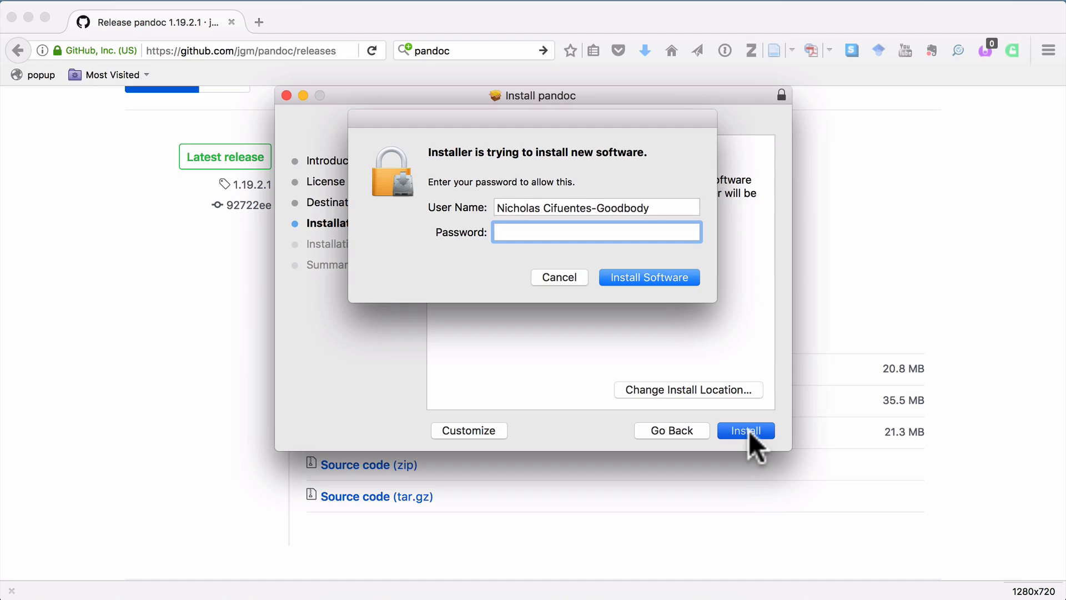
Authorize with the account password, finish the installer and move the package to Trash.
type("password")
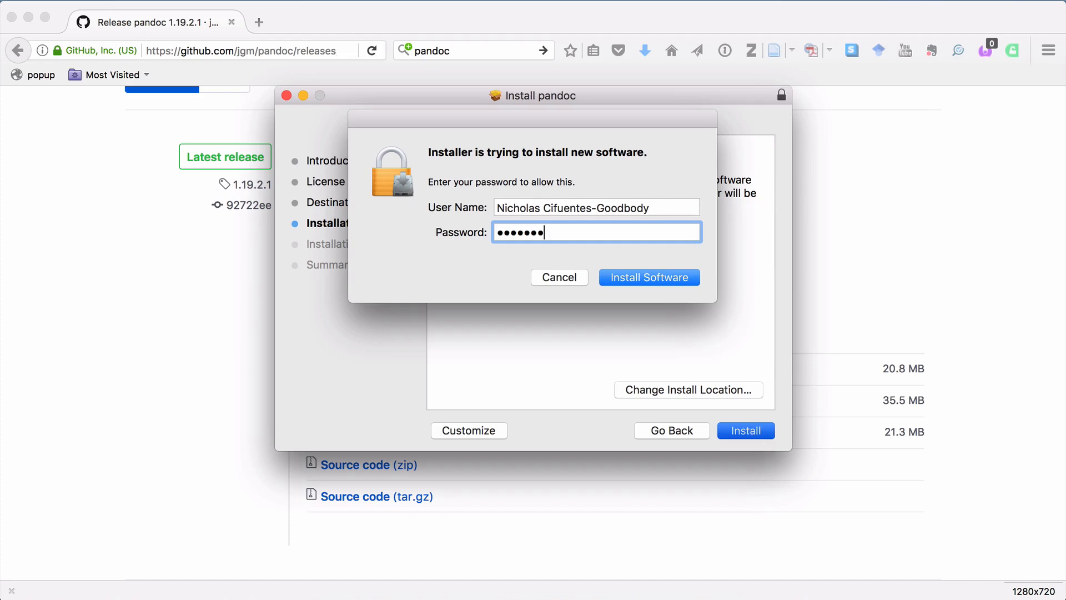
left_click(647, 276)
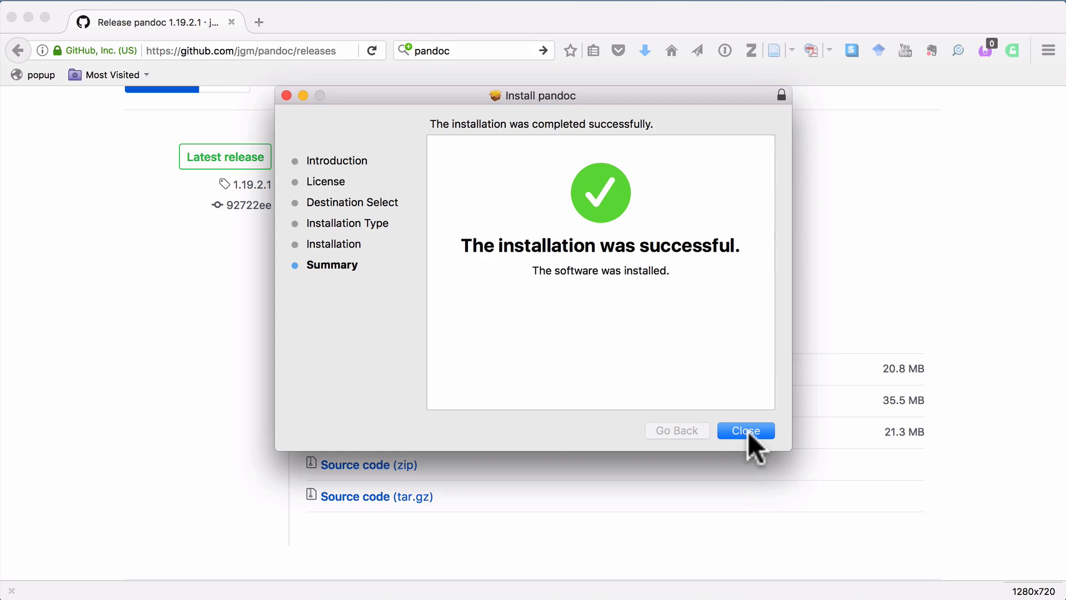
left_click(745, 431)
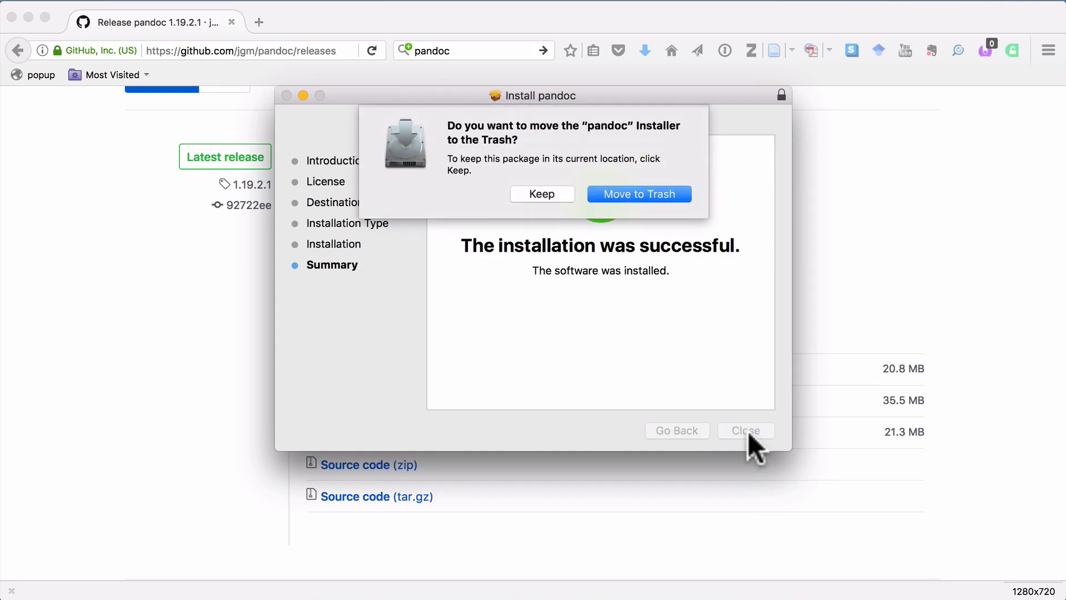
mouse_move(685, 207)
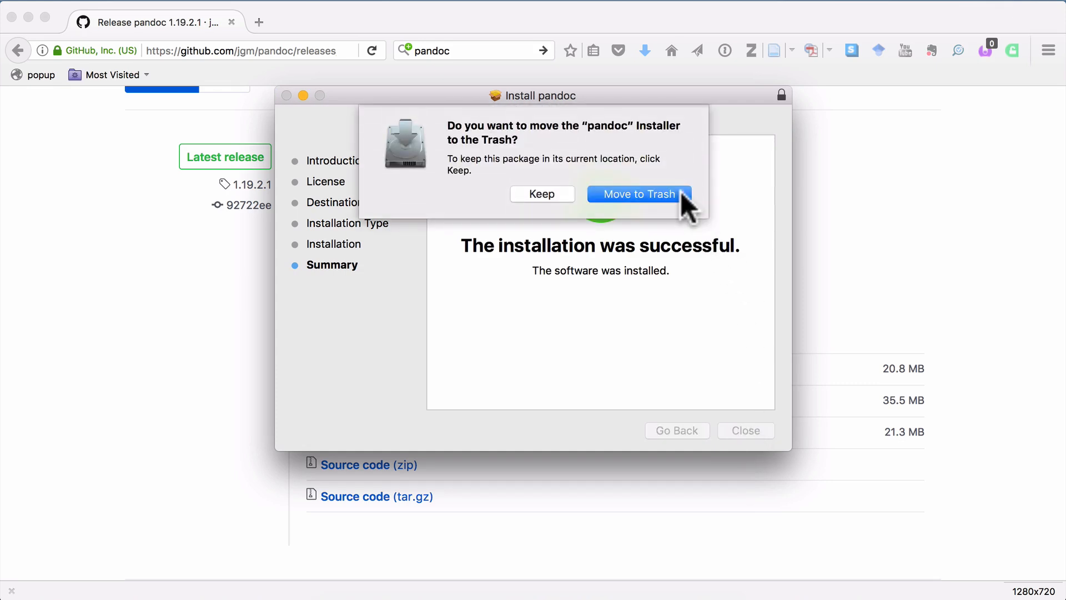
left_click(638, 193)
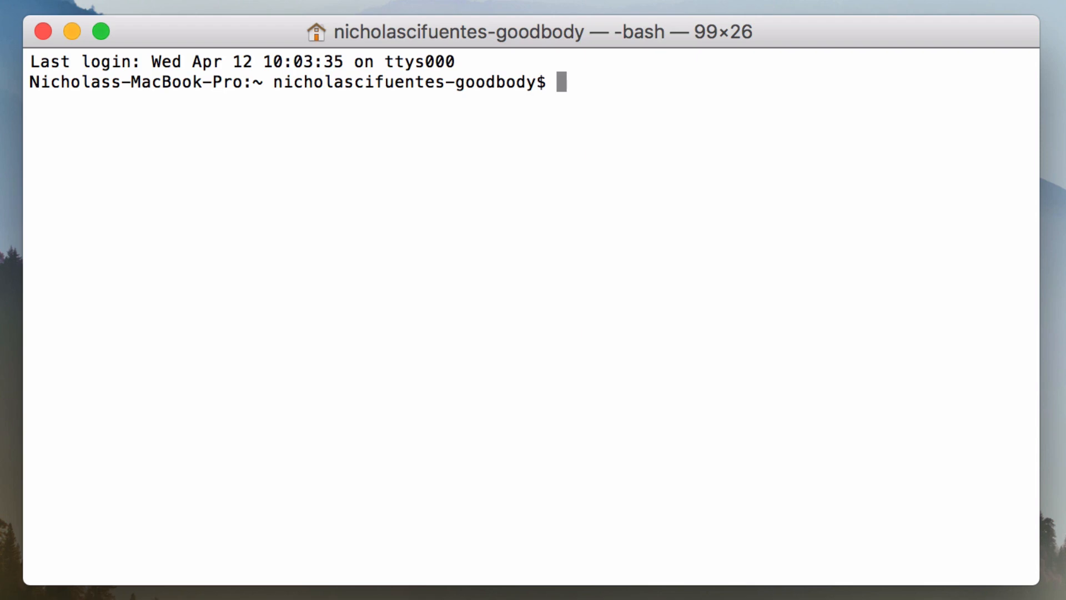
Run pandoc --version to confirm pandoc 1.19.2.1 is installed.
type("pandoc --version")
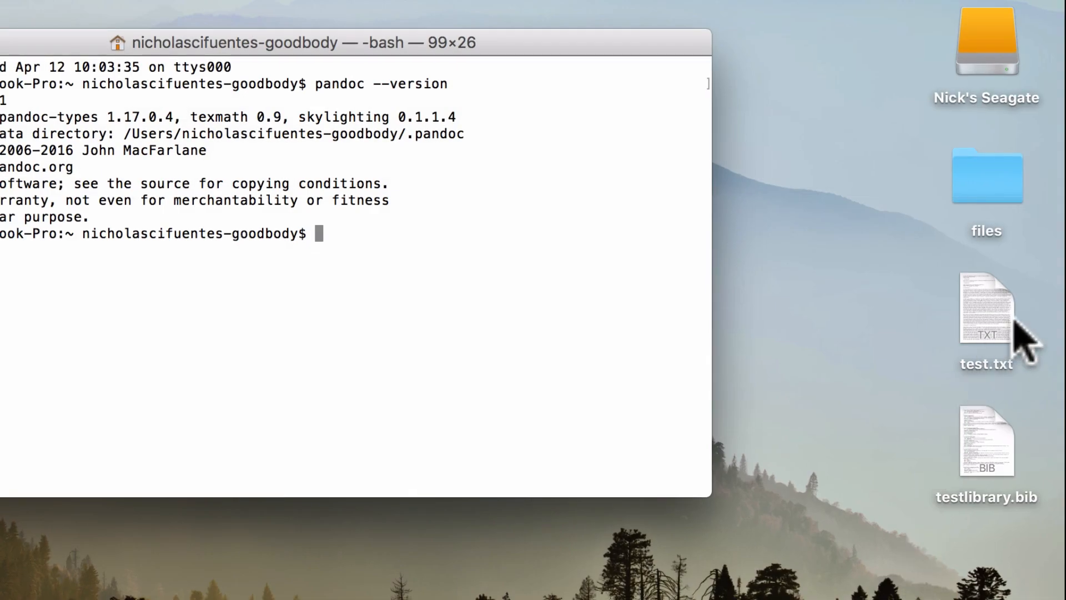
View test.txt from the Desktop in TextEdit, scrolling through its citation keys to the References heading, then return to Terminal.
double_click(985, 310)
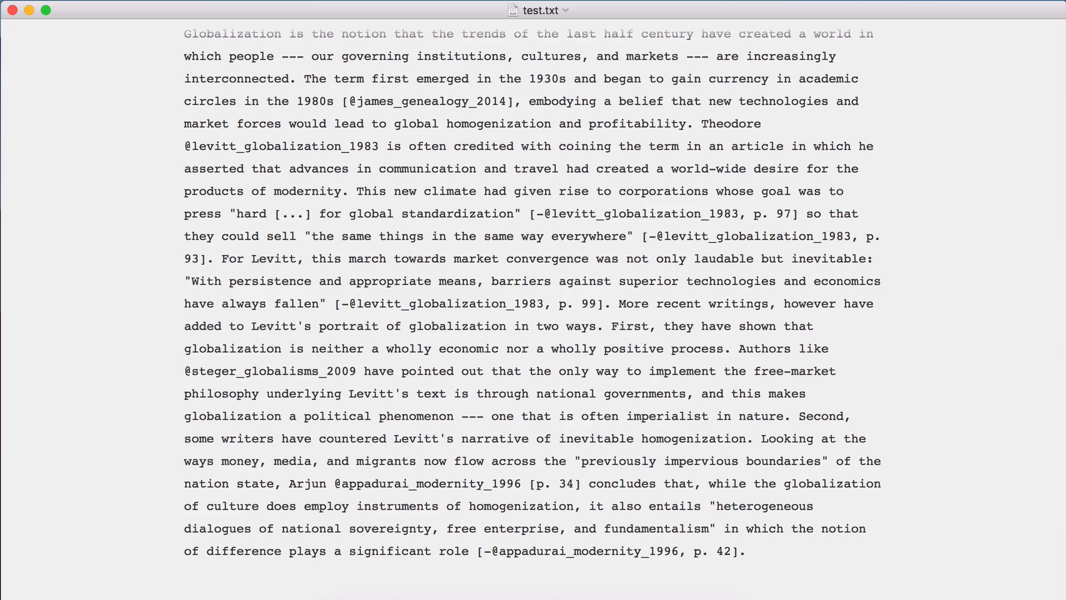
scroll("down", 3)
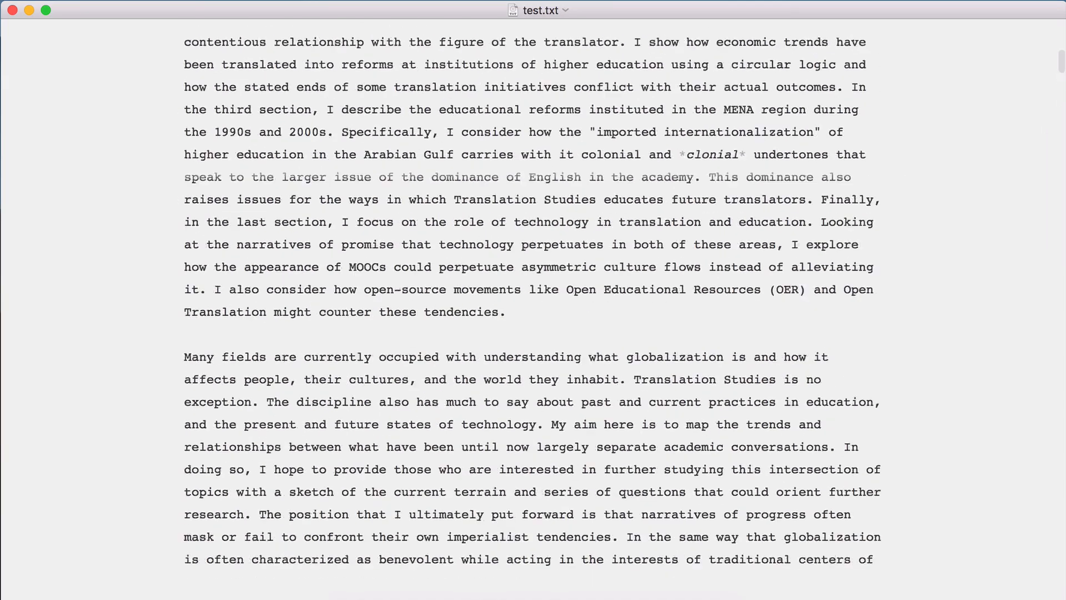
scroll("up", 3)
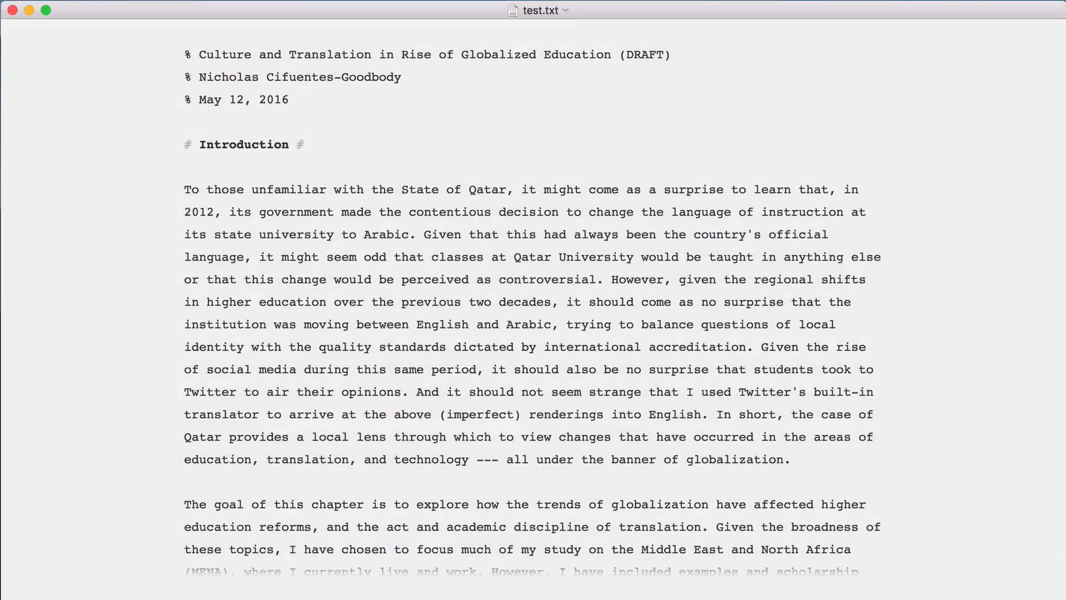
scroll("down", 3)
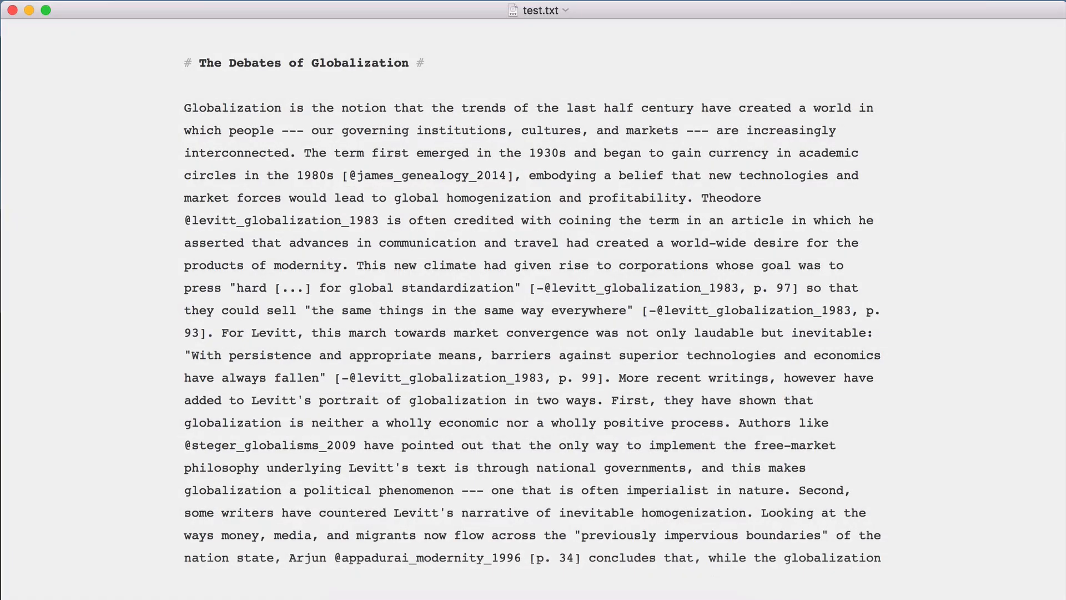
scroll("down", 3)
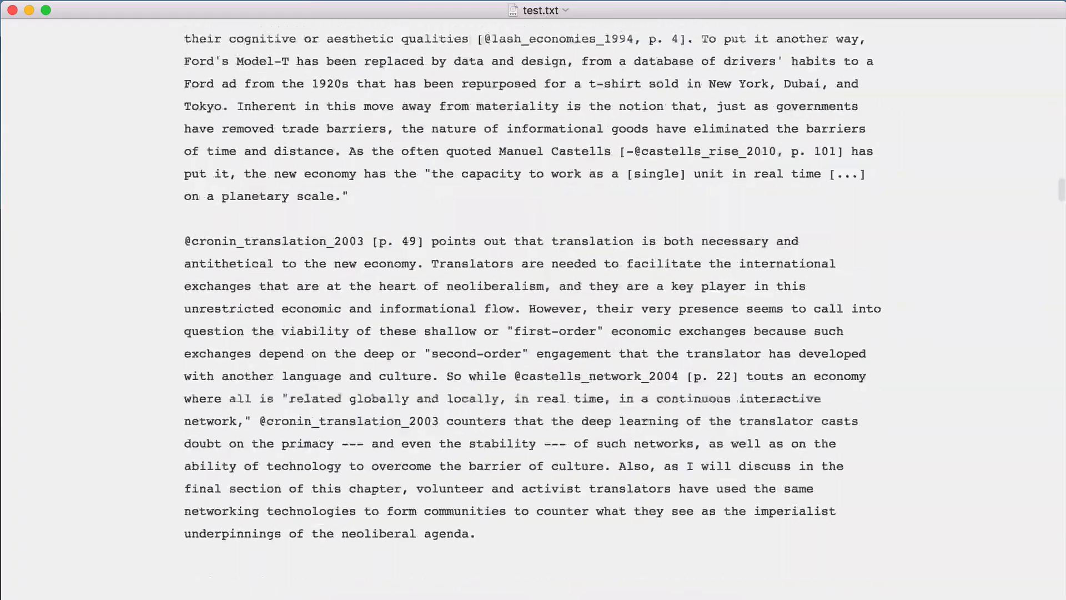
scroll("down", 3)
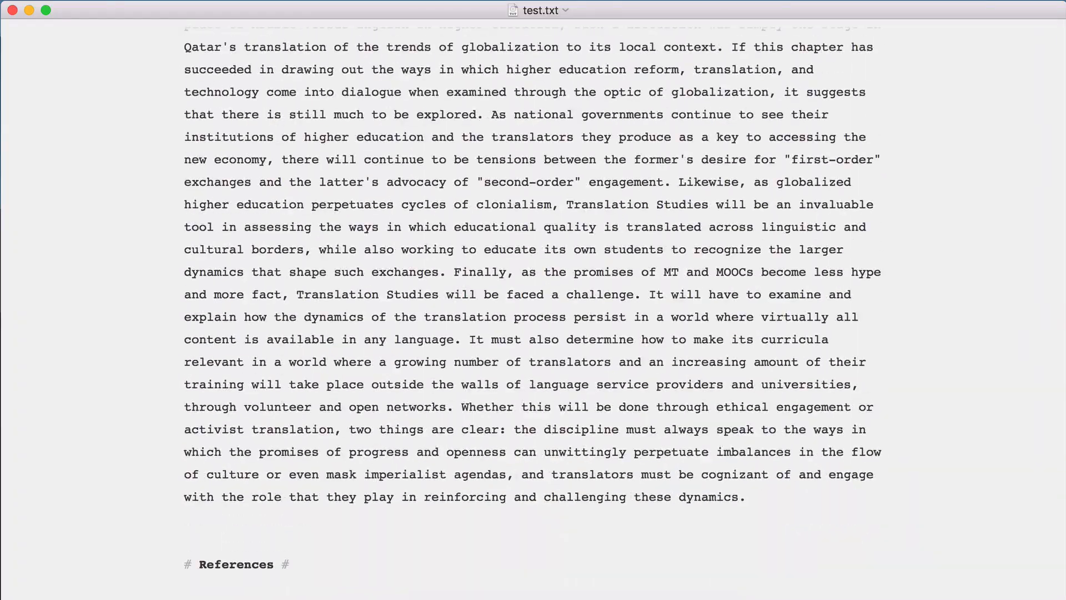
double_click(236, 564)
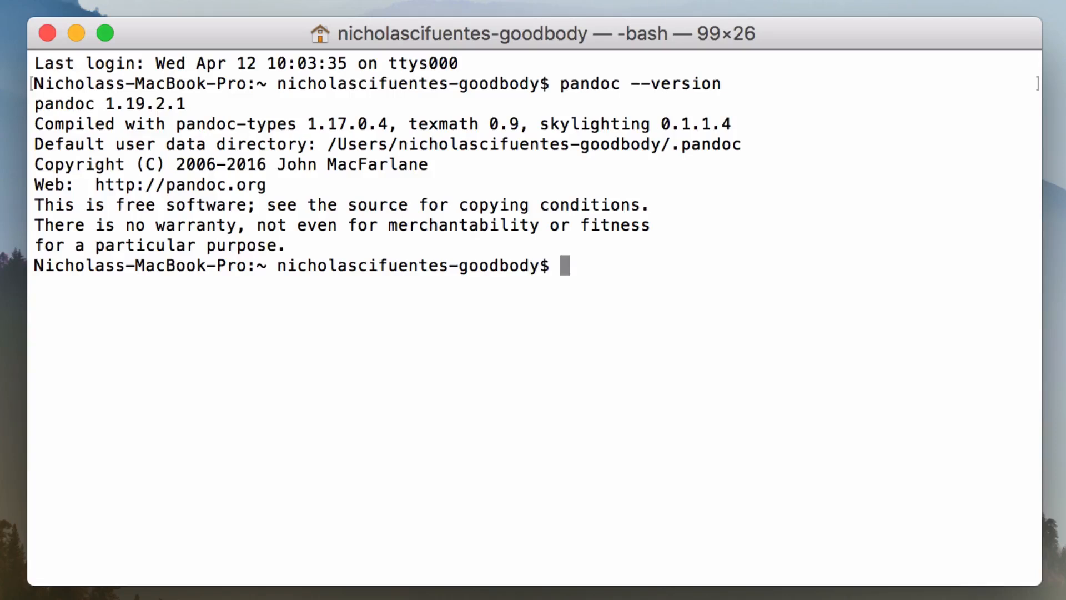
Change the shell directory to Desktop with cd Desktop.
type("cd Desktop")
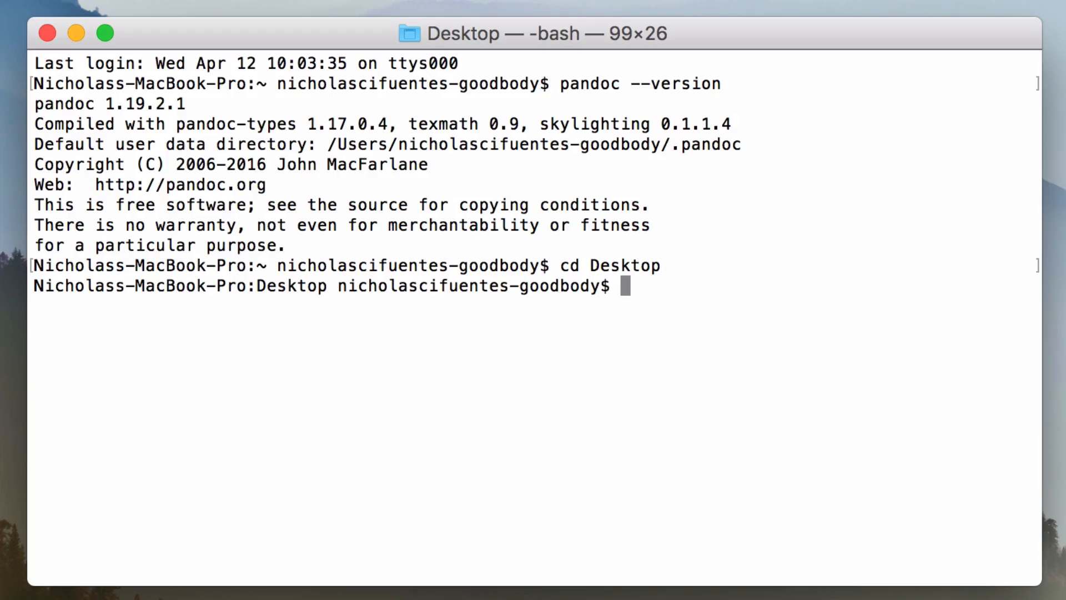
type("pandoc test.txt --bibliography testlibrary.bib --smart --normalize -s -o success.rtf")
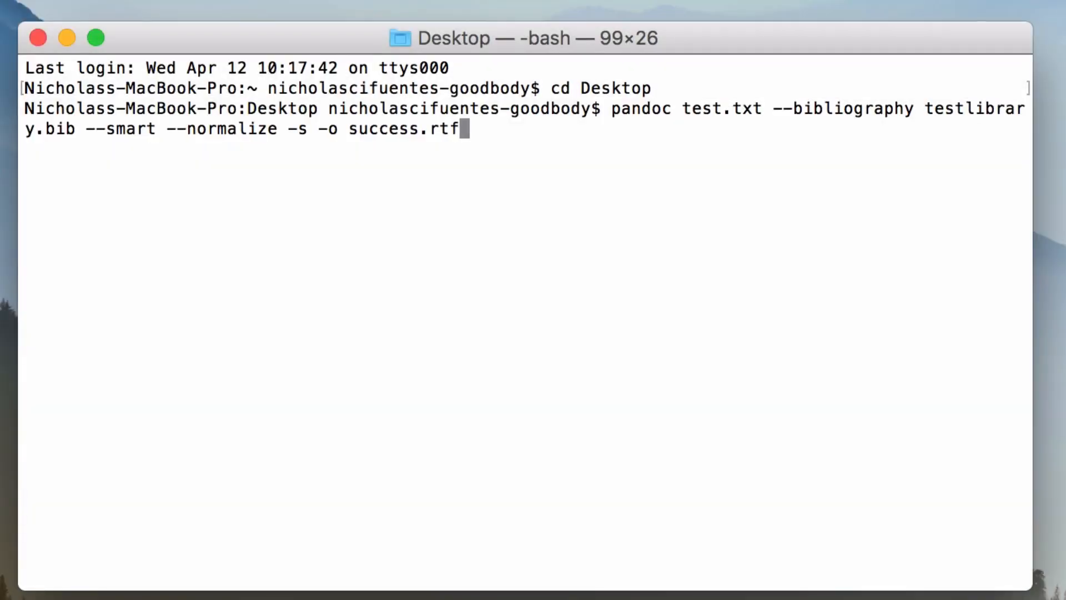
Run the pandoc command producing success.rtf on the Desktop, then close the Terminal window.
key("enter")
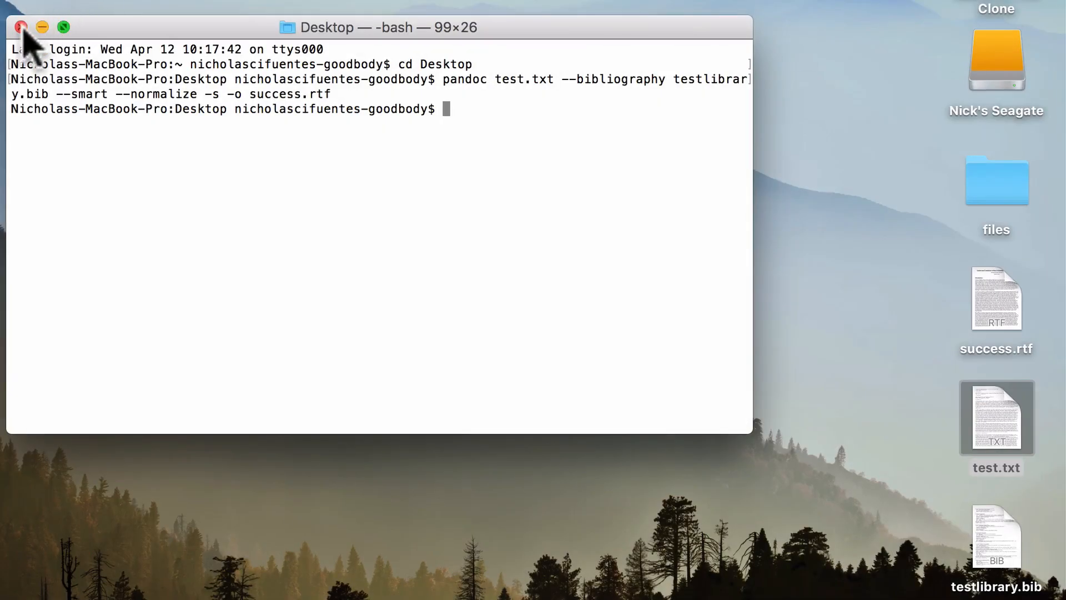
left_click(20, 27)
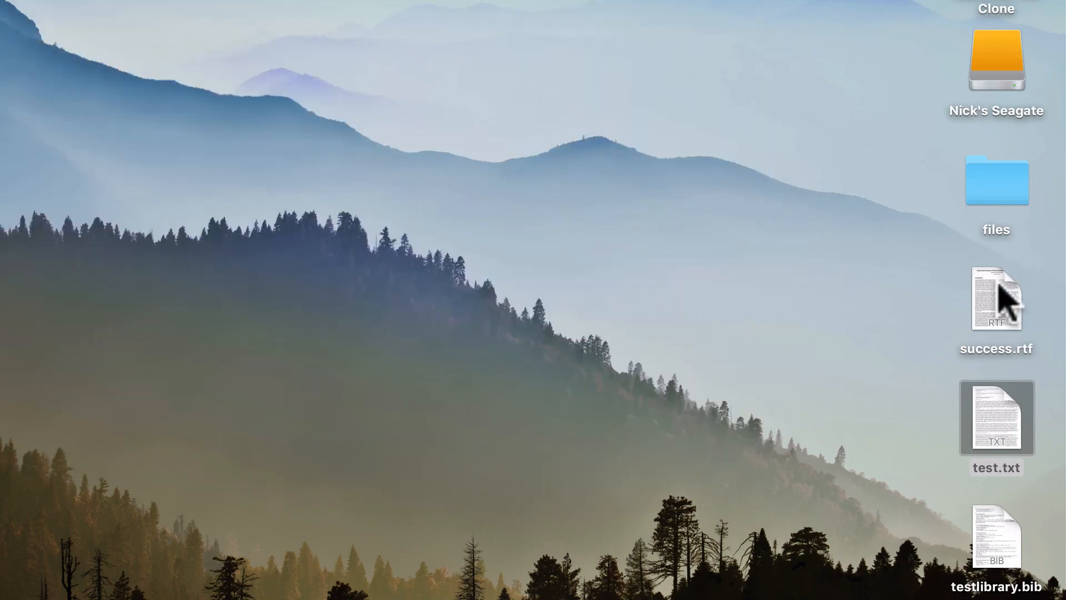
View success.rtf in TextEdit, scrolling through the author-date citations down to the References list.
double_click(995, 298)
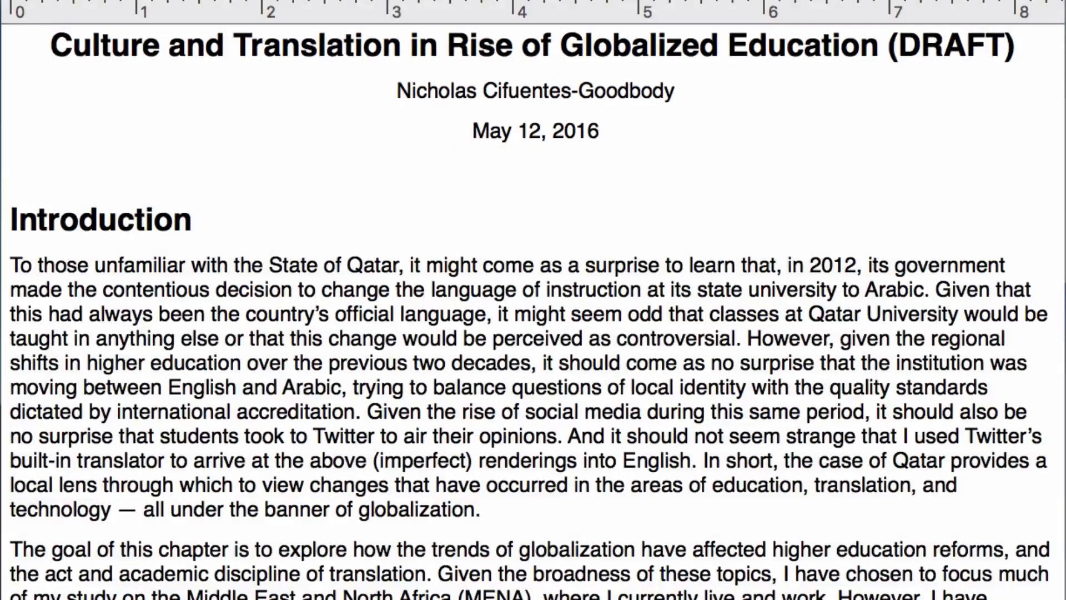
scroll("down", 3)
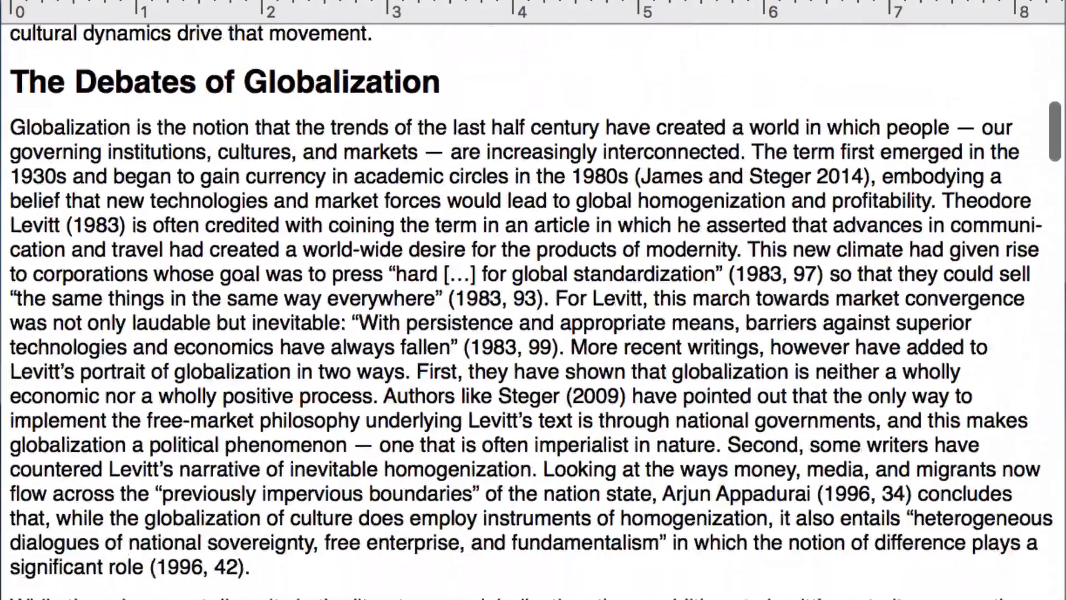
scroll("down", 3)
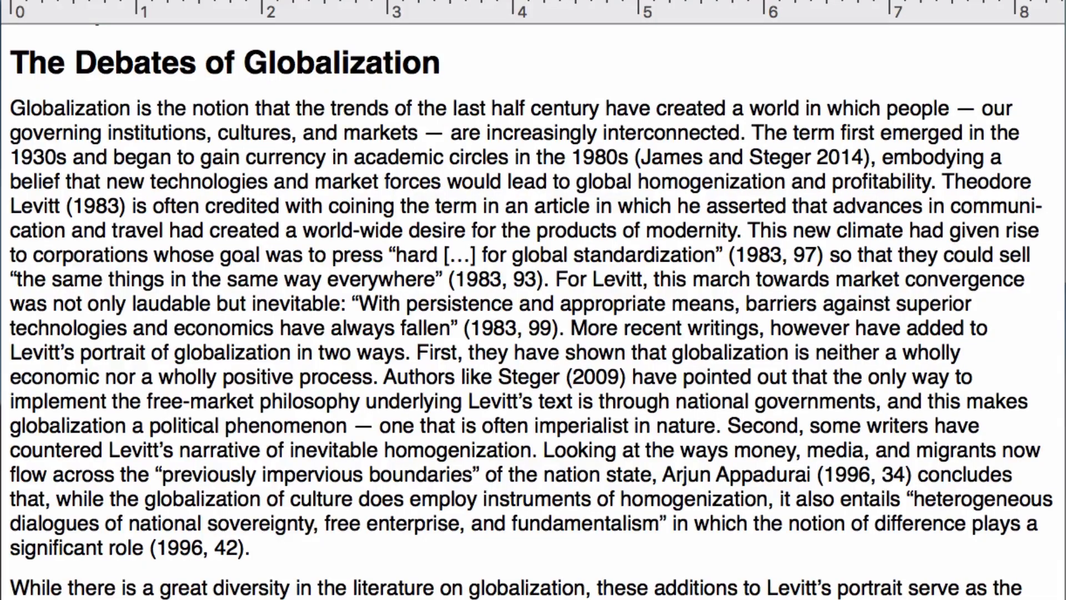
scroll("down", 3)
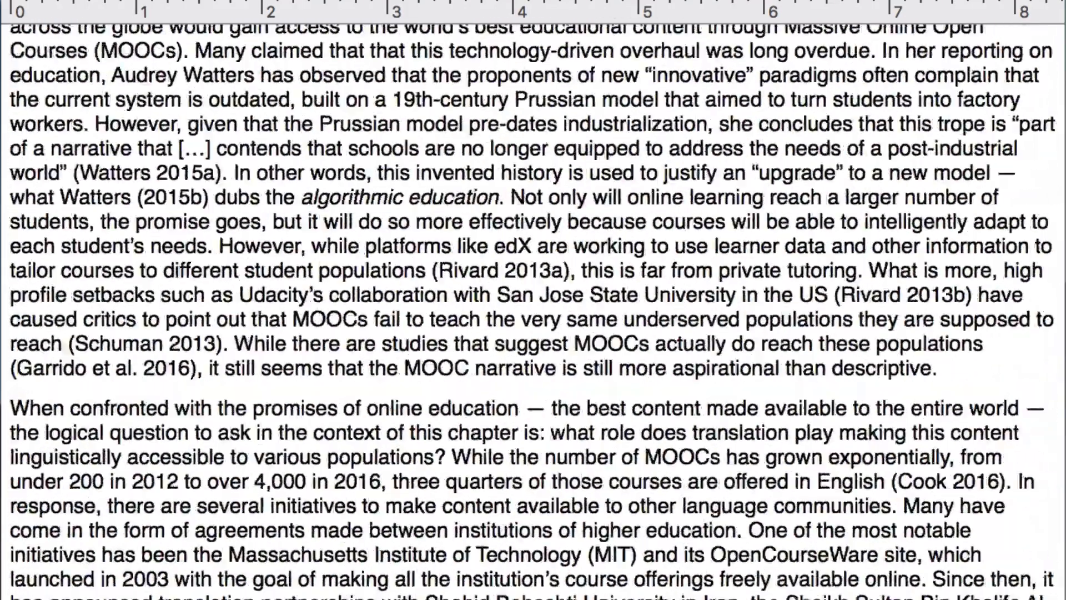
scroll("down", 3)
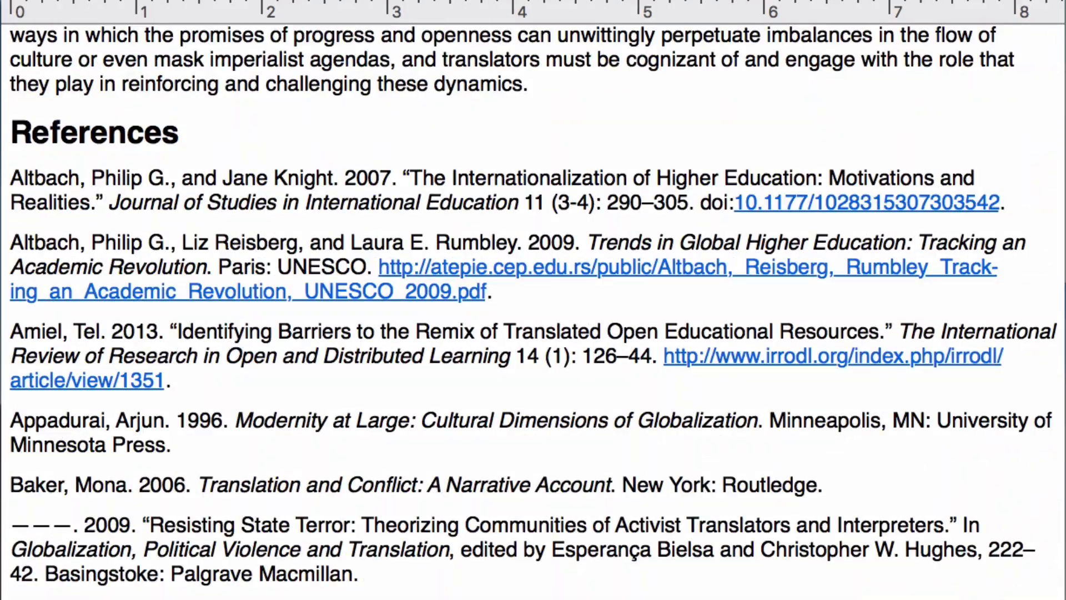